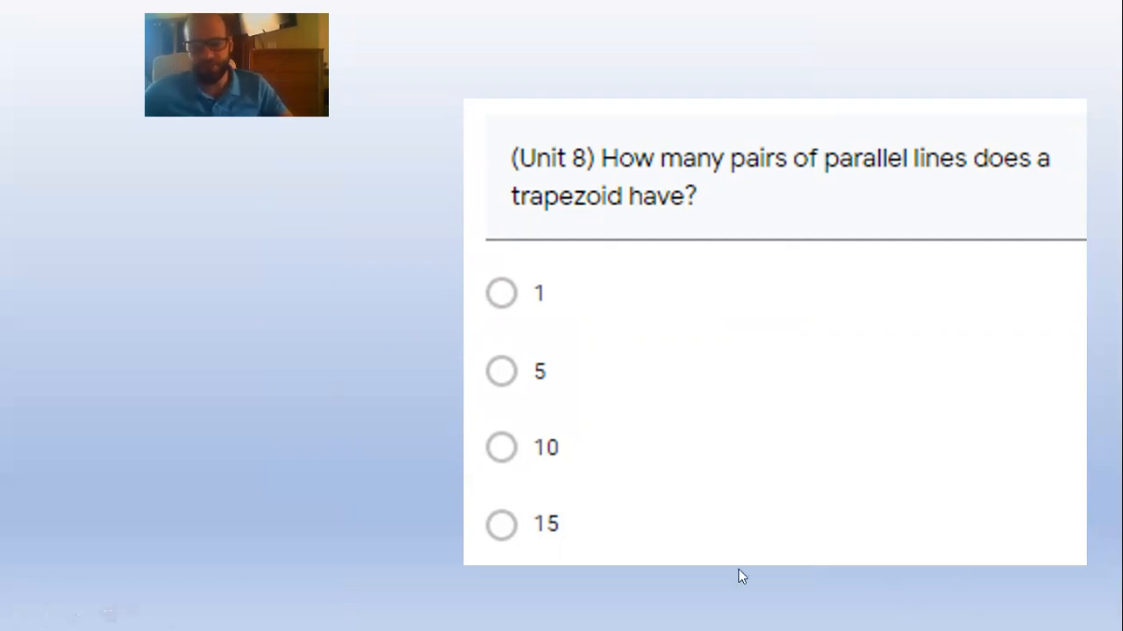
pyautogui.moveTo(708, 577)
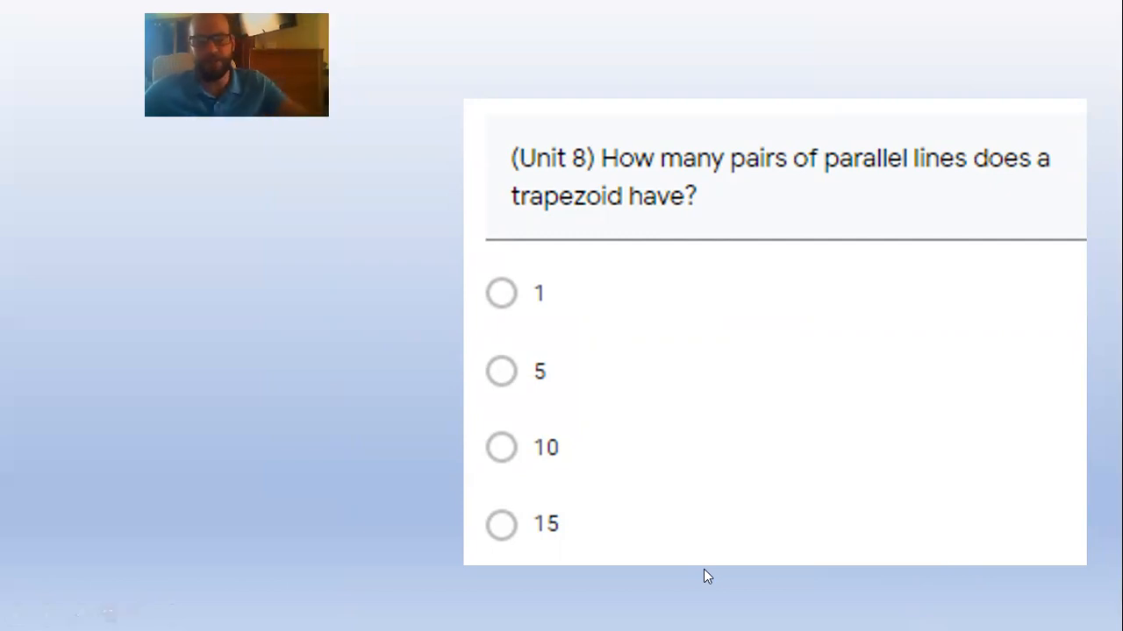
pyautogui.moveTo(569, 559)
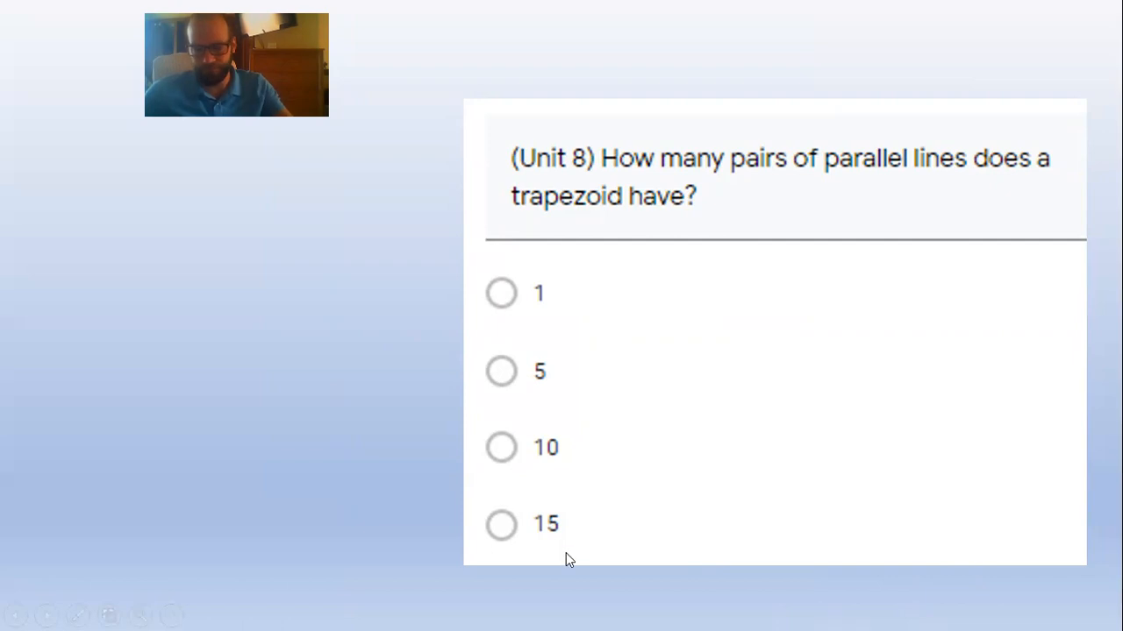